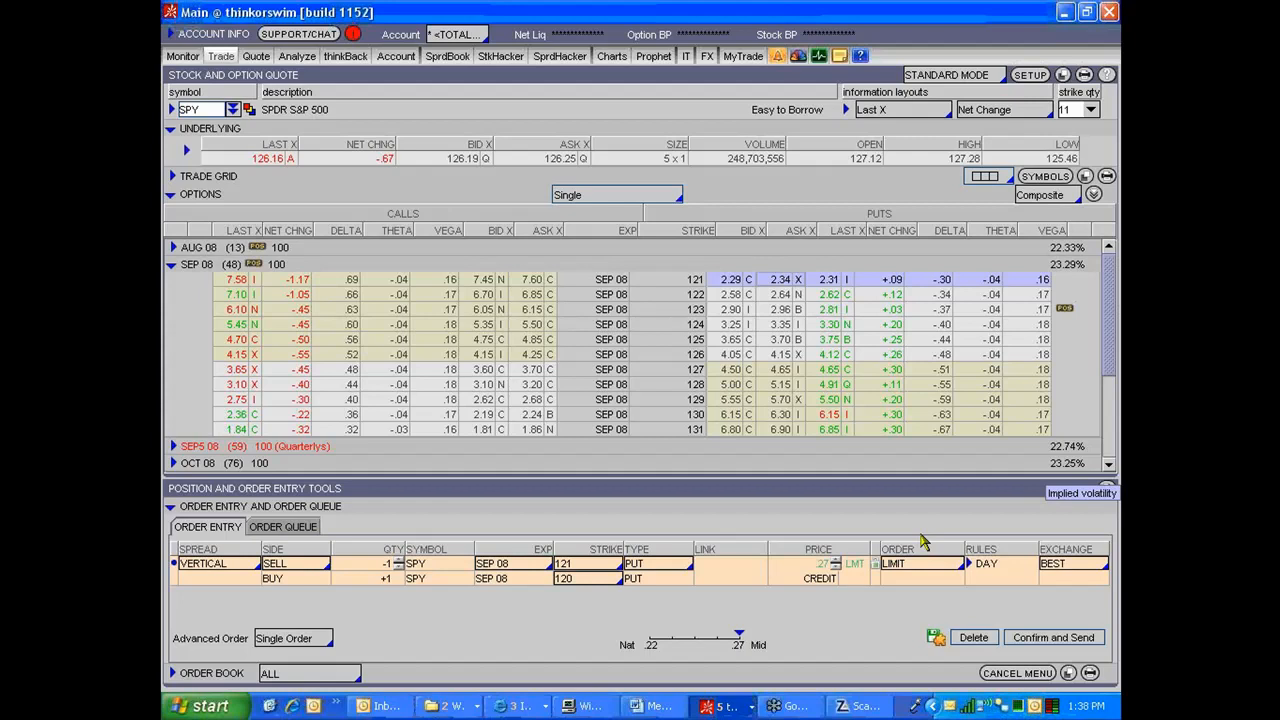
pyautogui.moveTo(791, 448)
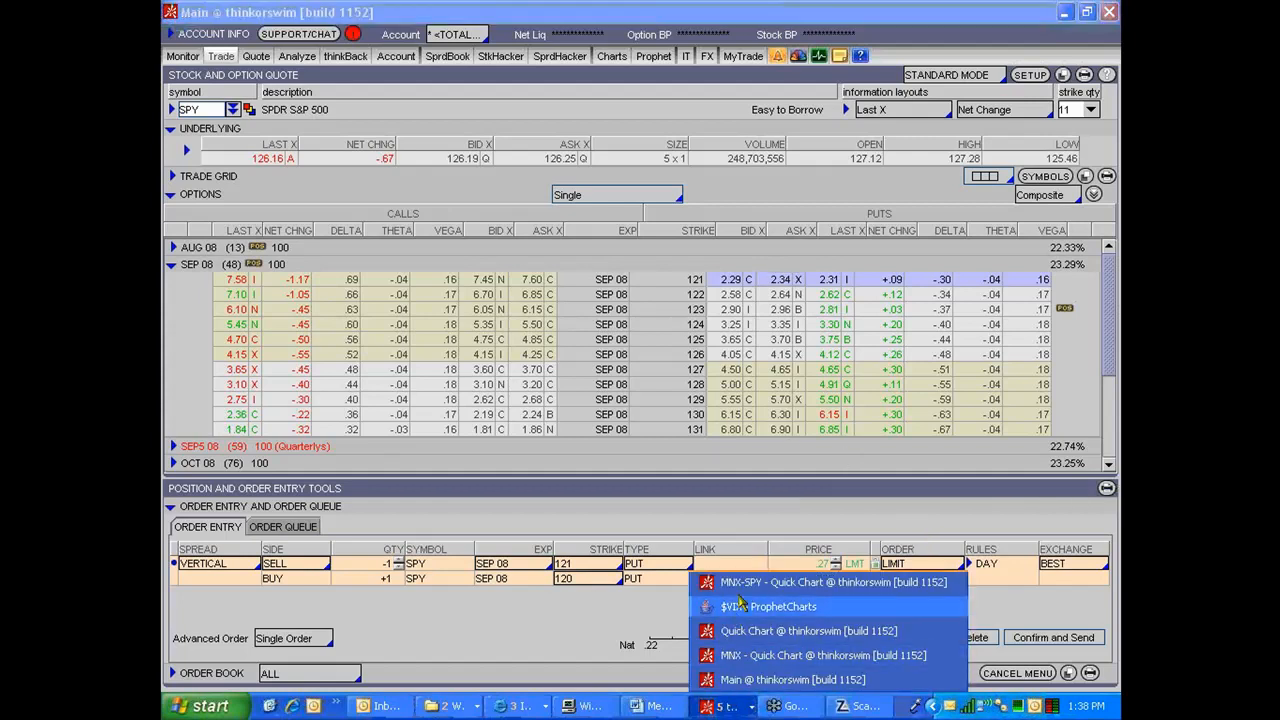
# Switch to the 'MNX-SPY - Quick Chart' window from the thinkorswim taskbar group
pyautogui.click(813, 582)
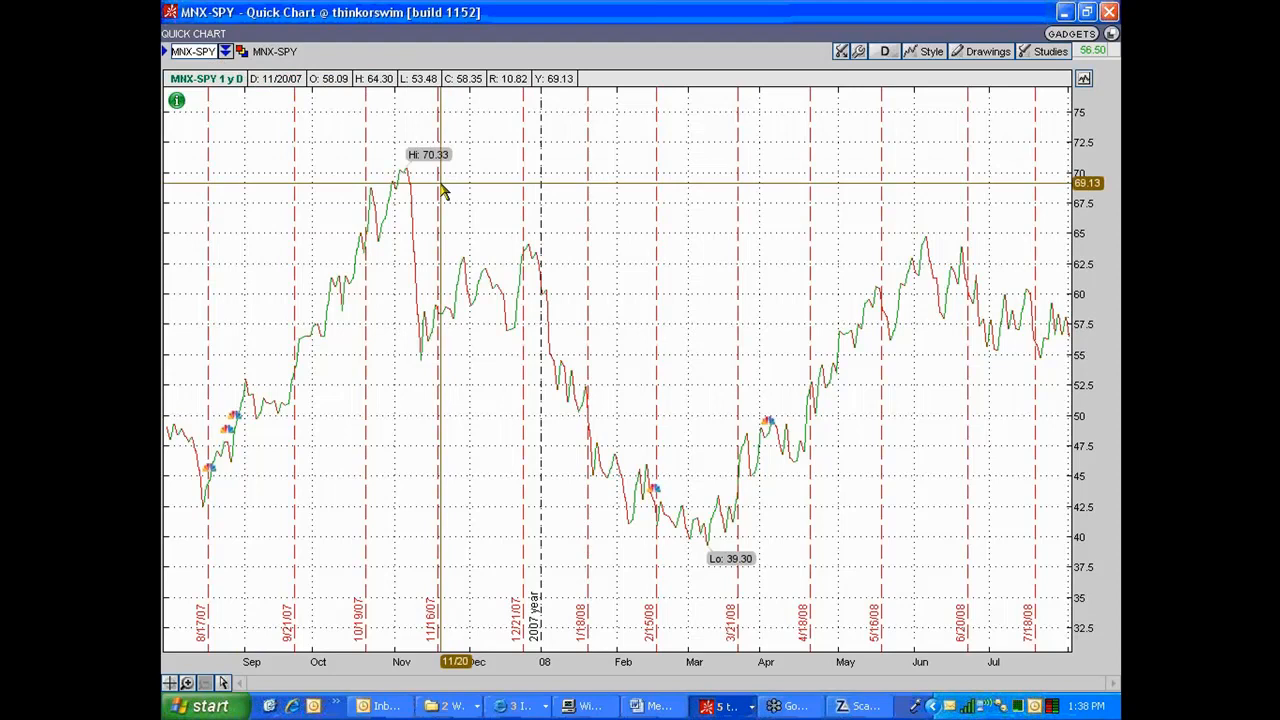
pyautogui.moveTo(860, 328)
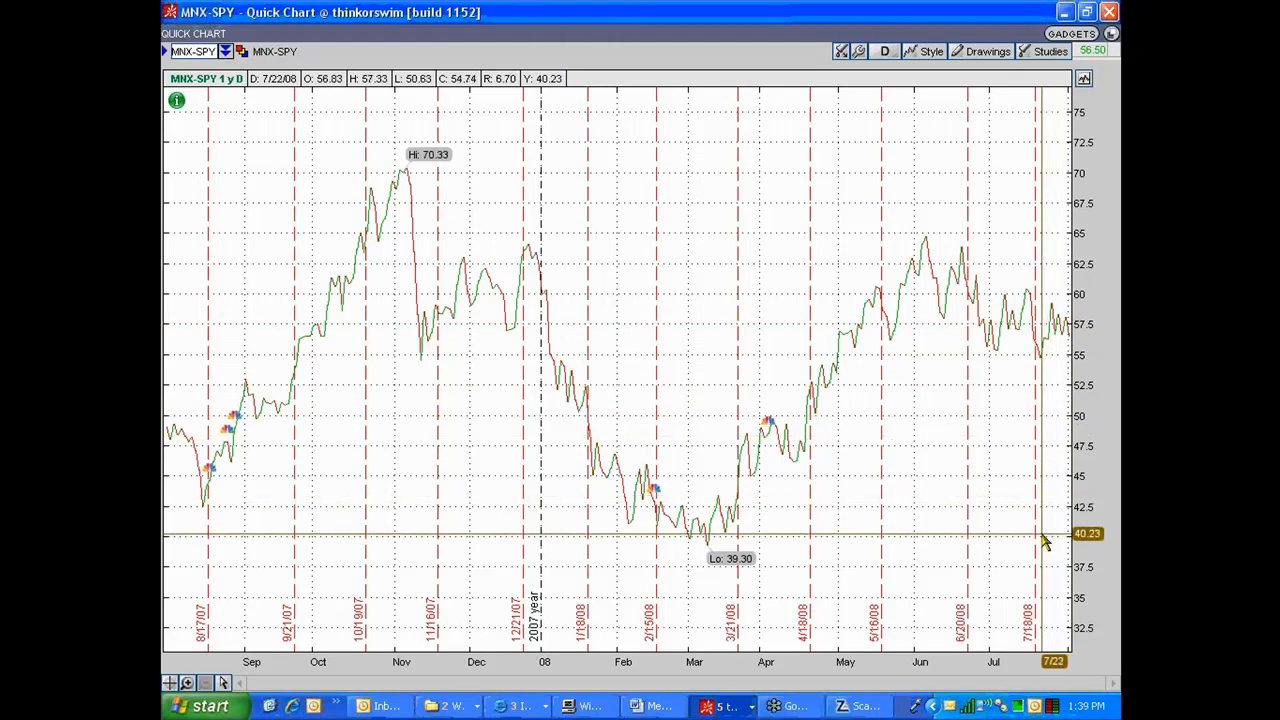
pyautogui.moveTo(1045, 543)
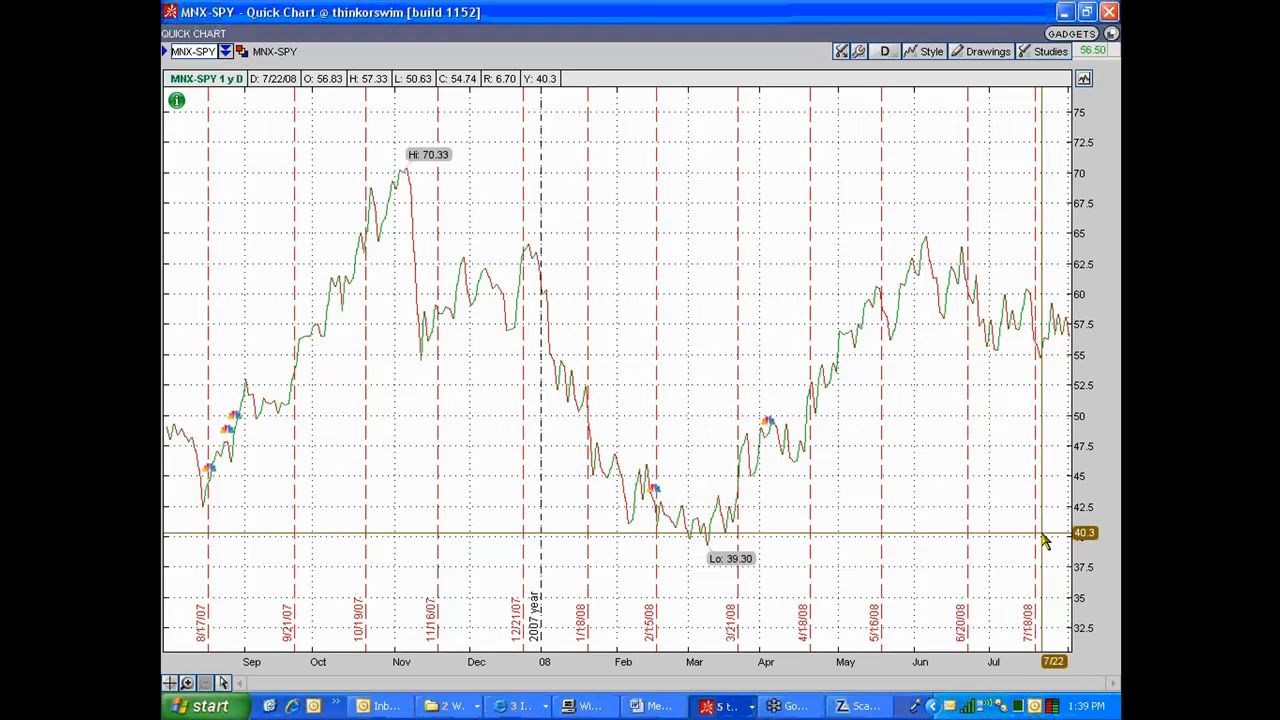
pyautogui.moveTo(1045, 545)
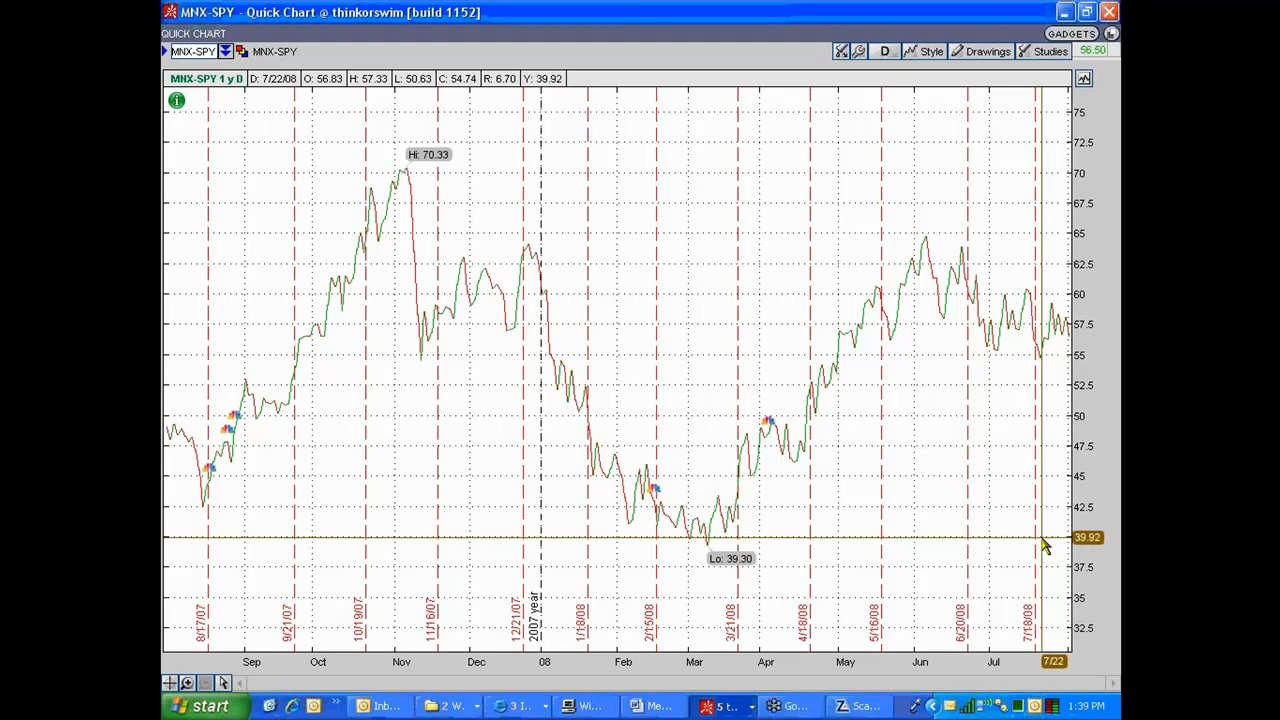
pyautogui.moveTo(930, 461)
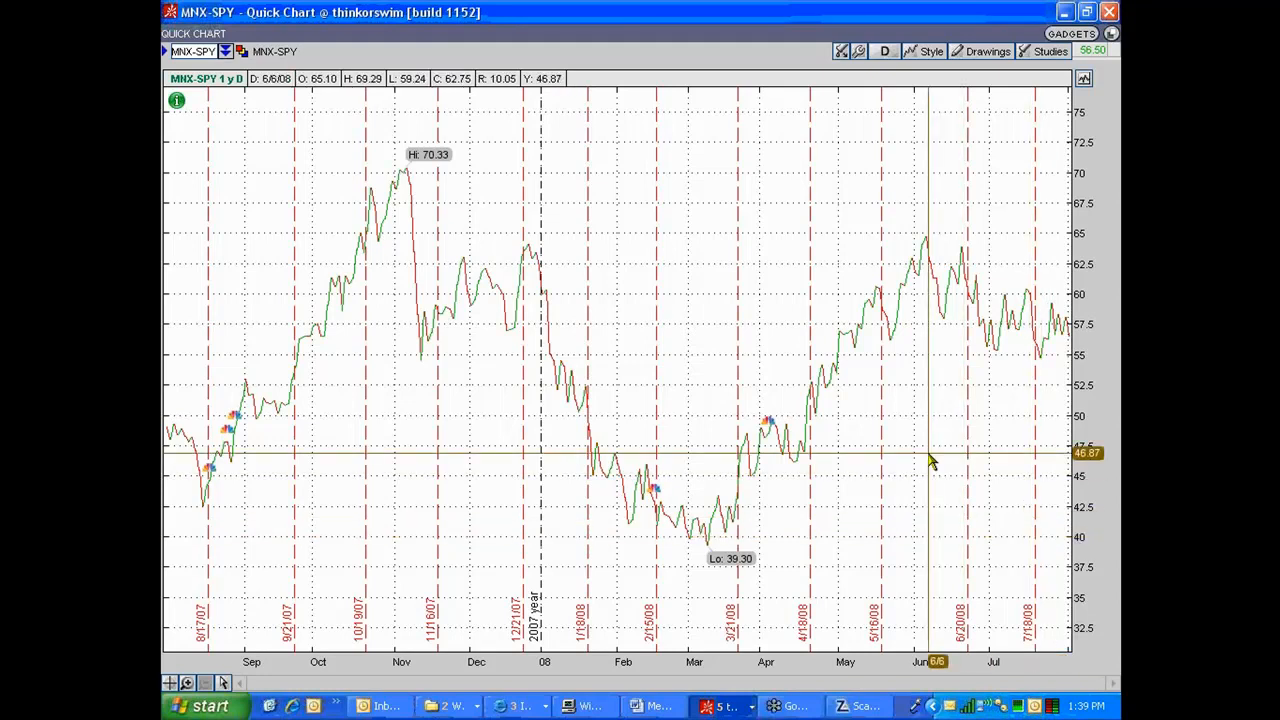
pyautogui.moveTo(880, 487)
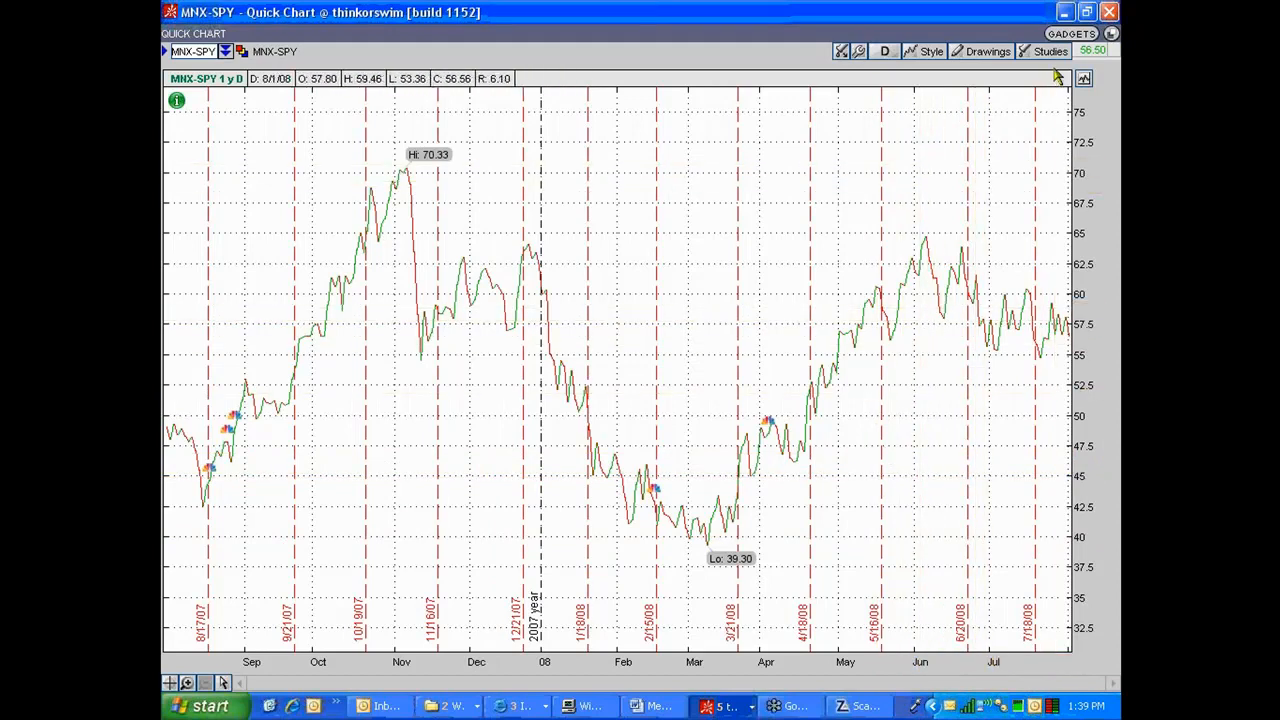
pyautogui.moveTo(1048, 66)
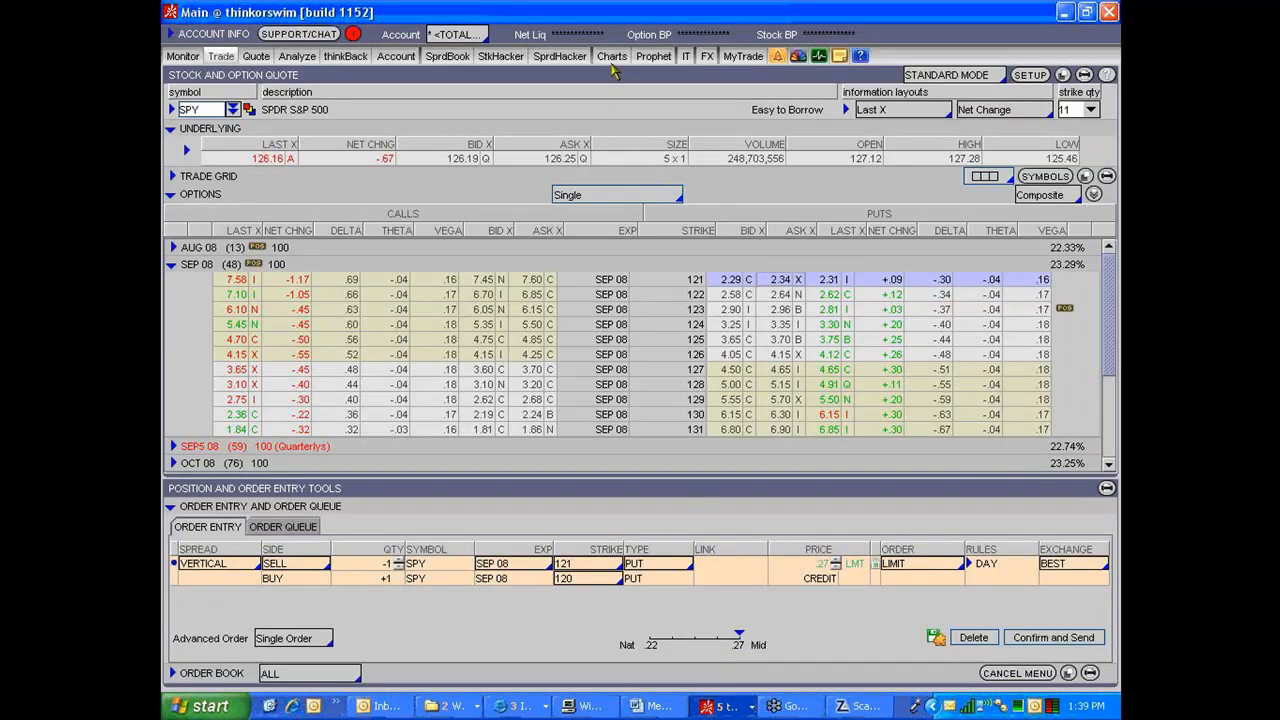
# Return to the main thinkorswim window and open the Charts section
pyautogui.click(611, 55)
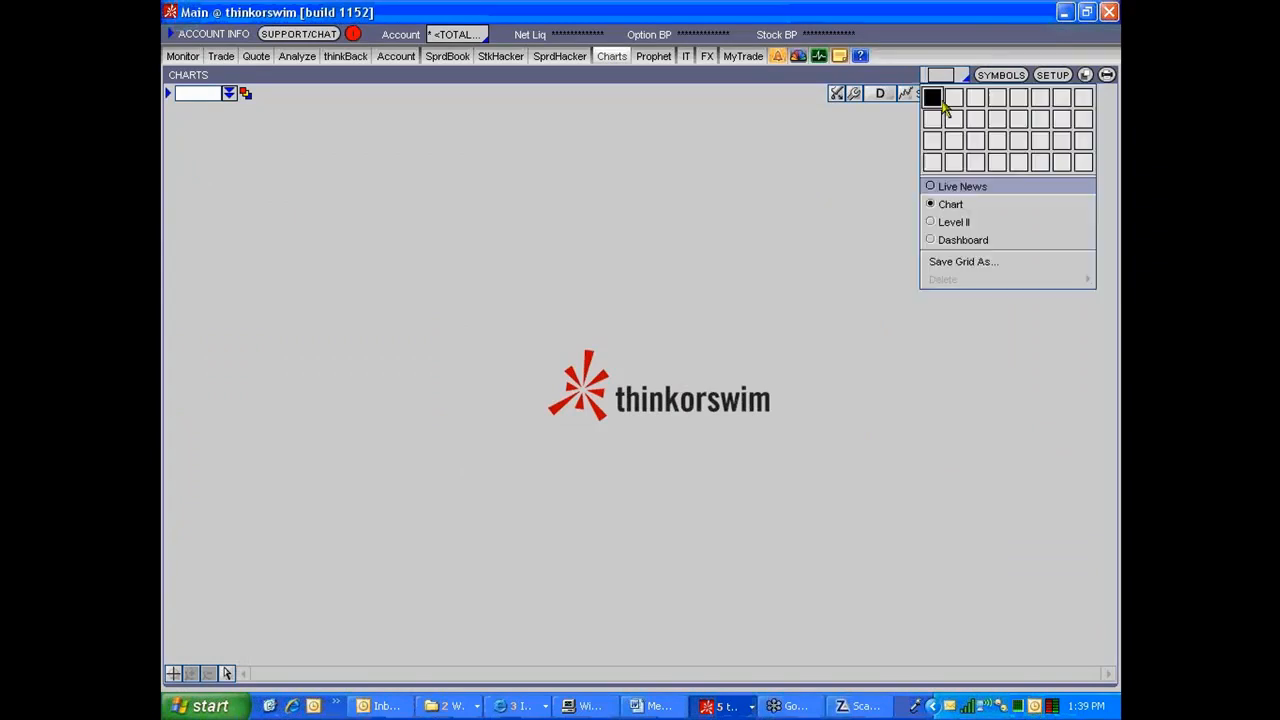
# Choose a two-column, one-row grid layout and start typing MNX in the left pane
pyautogui.click(954, 96)
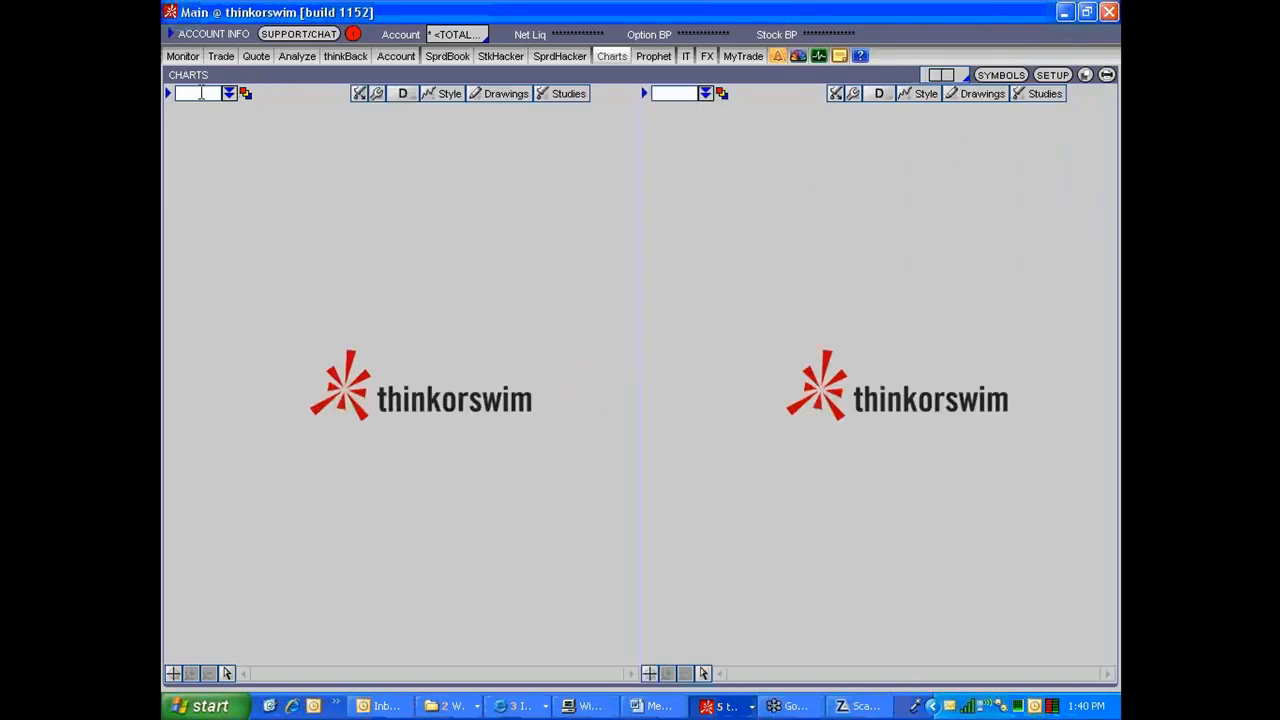
pyautogui.write('MNX')
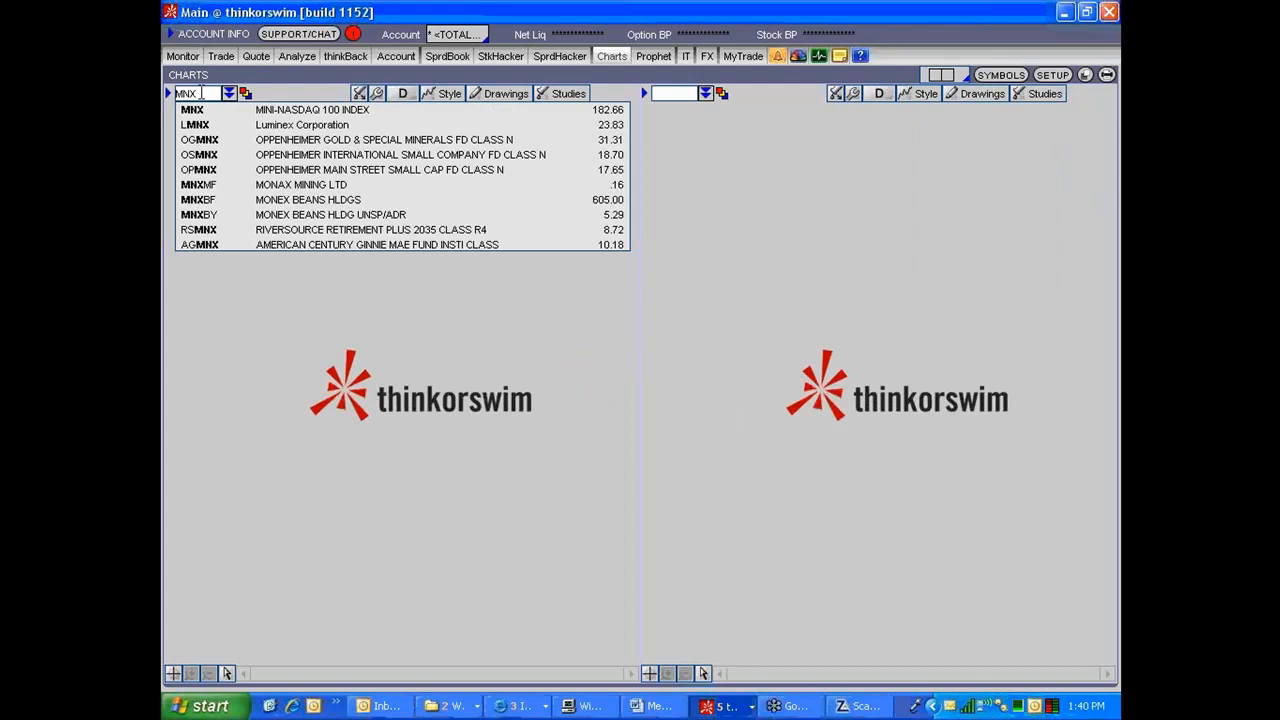
# Complete the left pane's symbol as MNX-SPY and enter SPY for the right pane
pyautogui.click(446, 93)
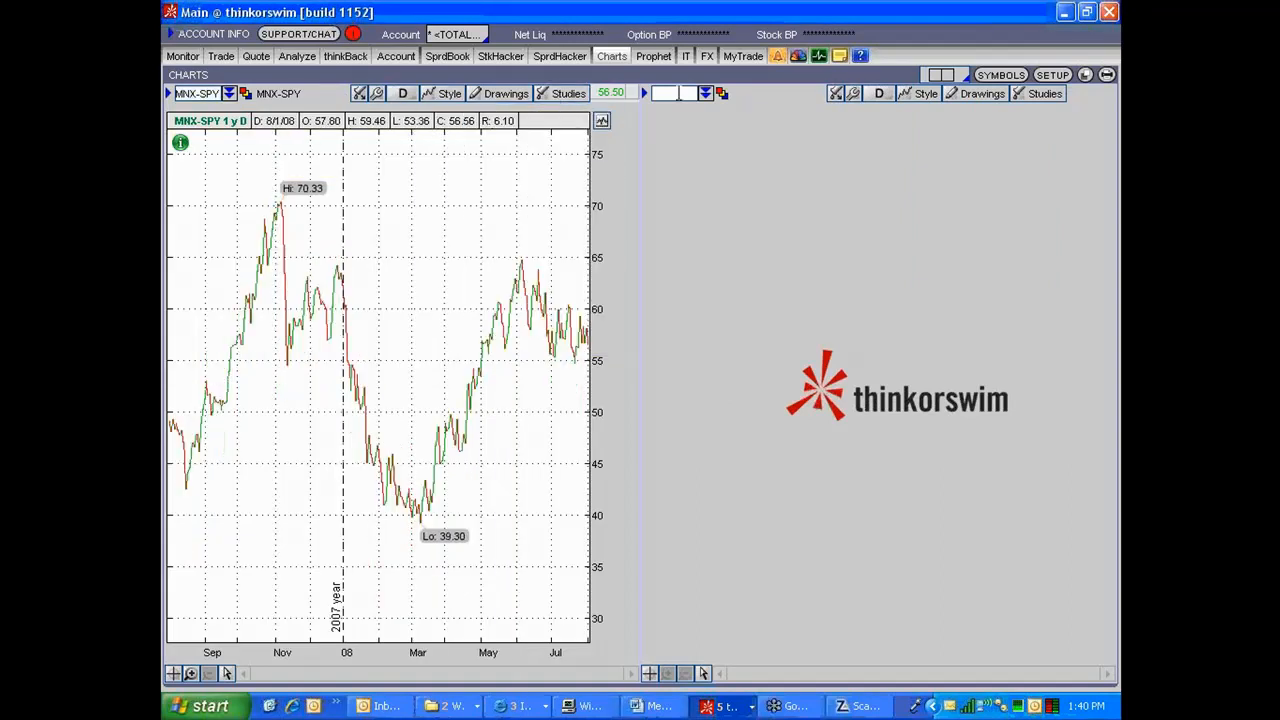
pyautogui.write('SPY-MN')
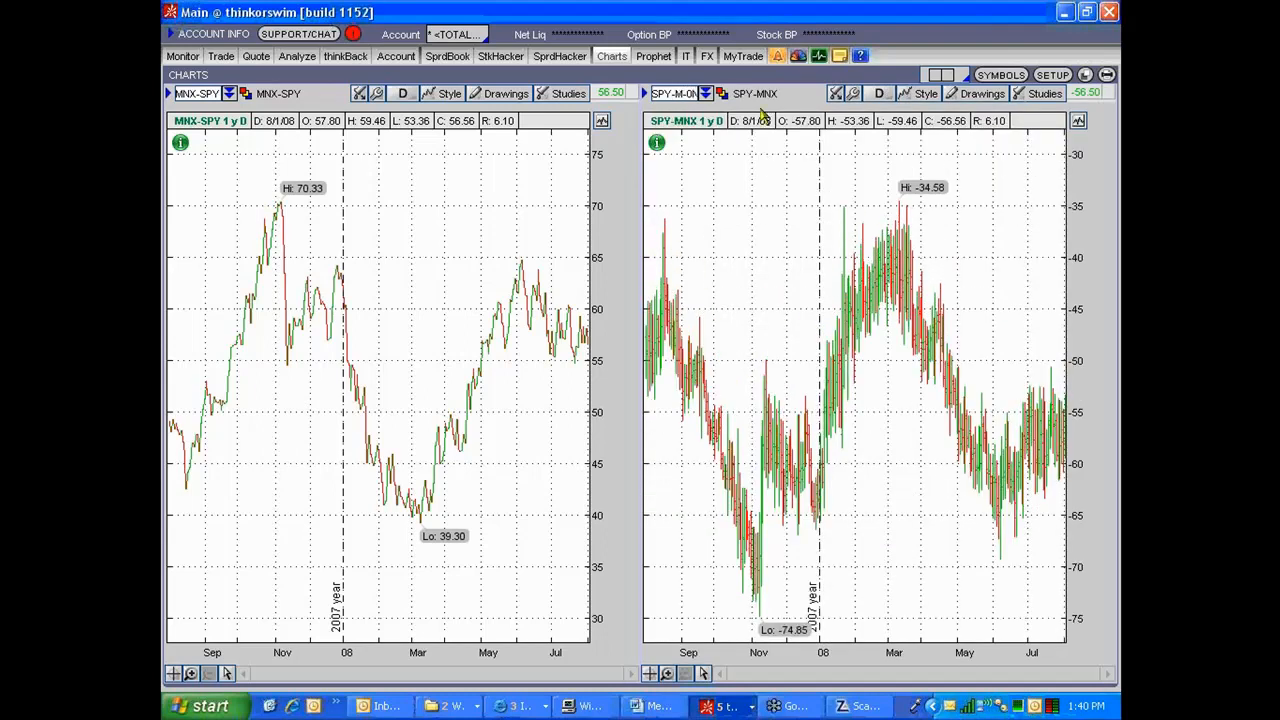
# Redraw the right SPY-MNX chart to show high -39.30 and low -70.33
pyautogui.click(923, 93)
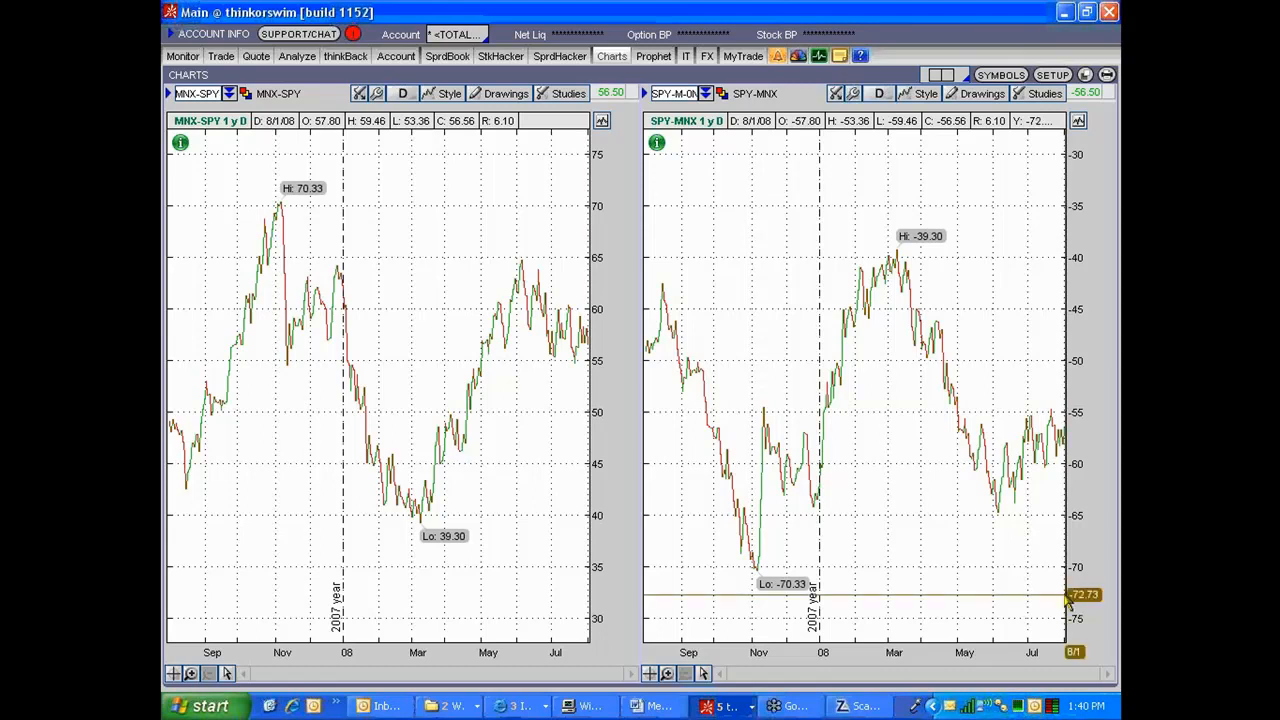
pyautogui.moveTo(692, 140)
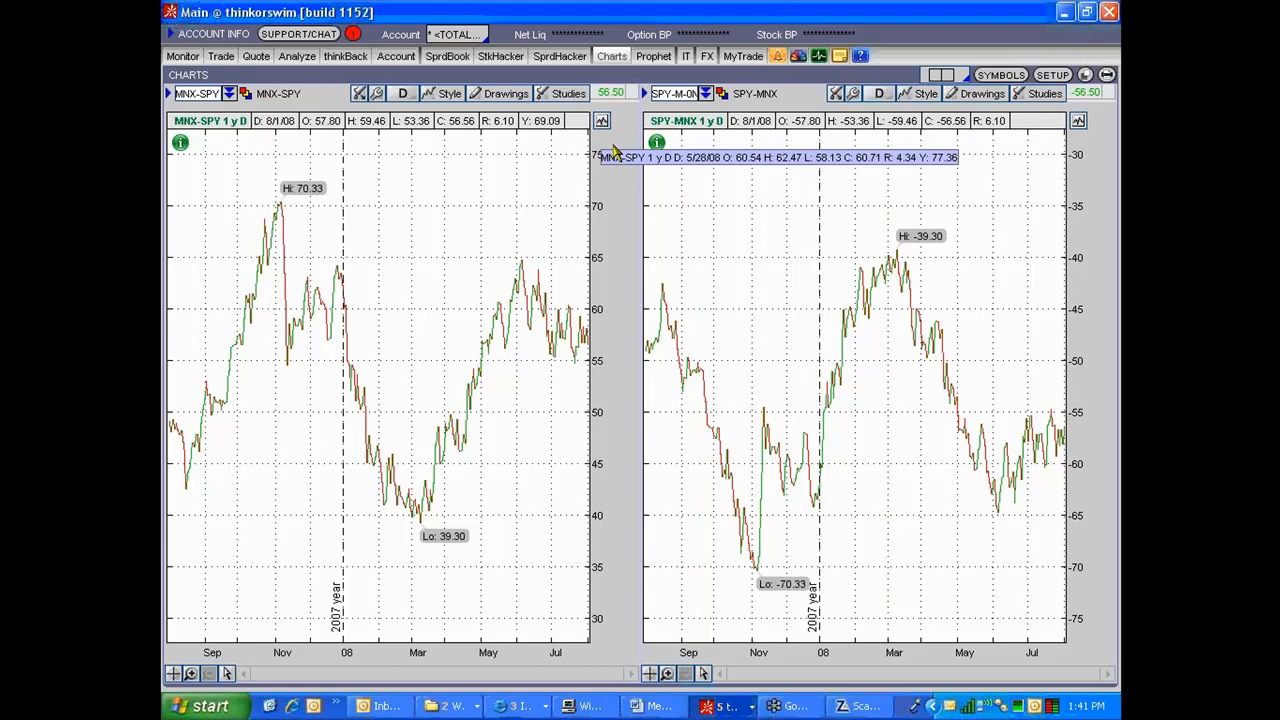
pyautogui.moveTo(618, 595)
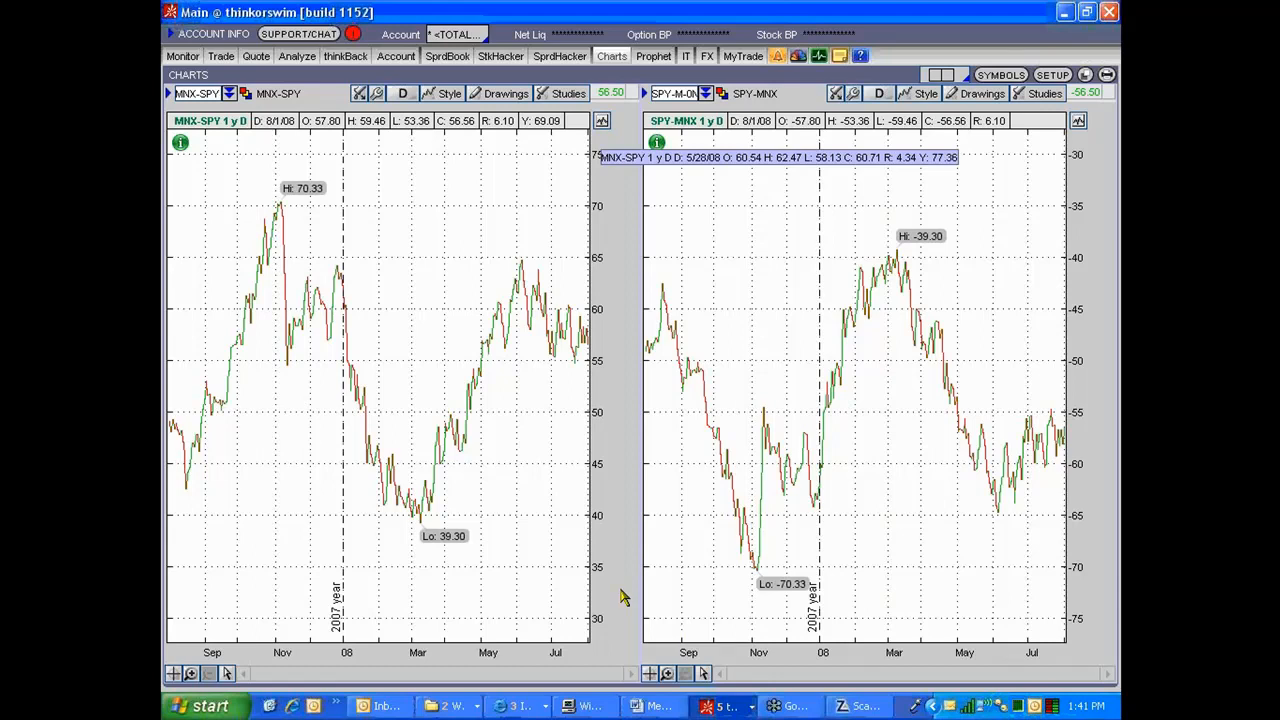
pyautogui.moveTo(1012, 498)
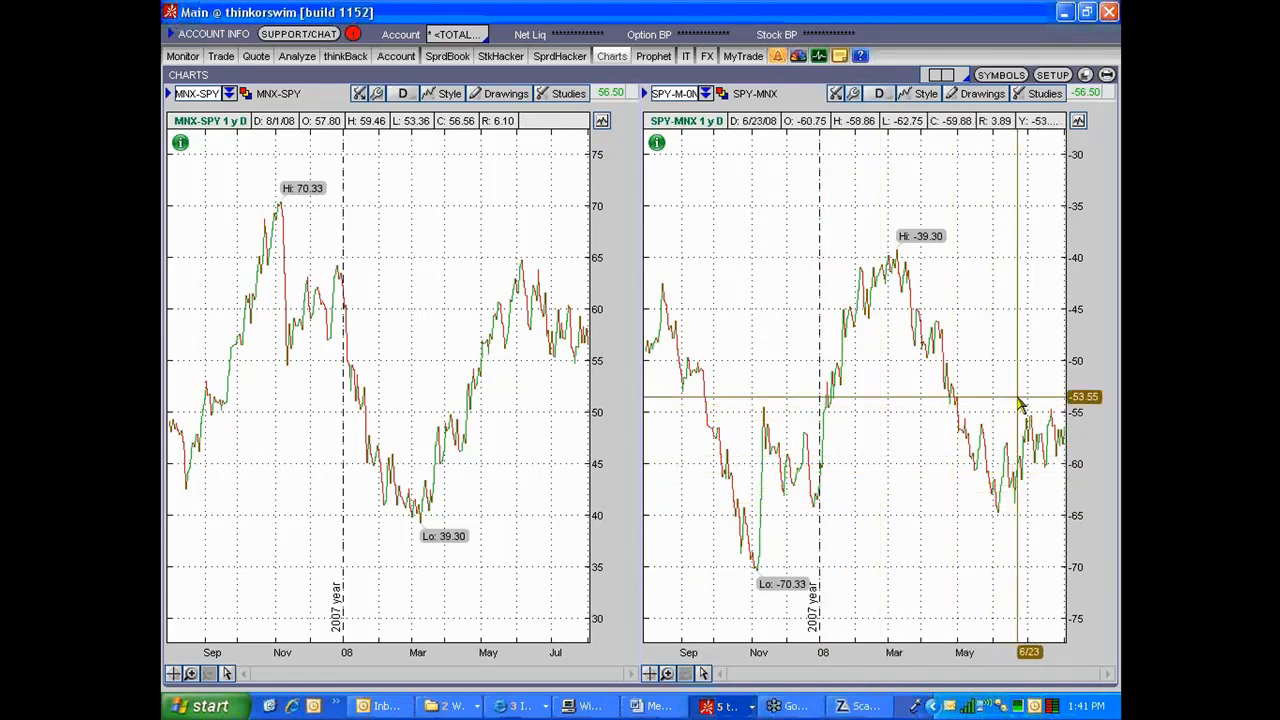
pyautogui.moveTo(1050, 280)
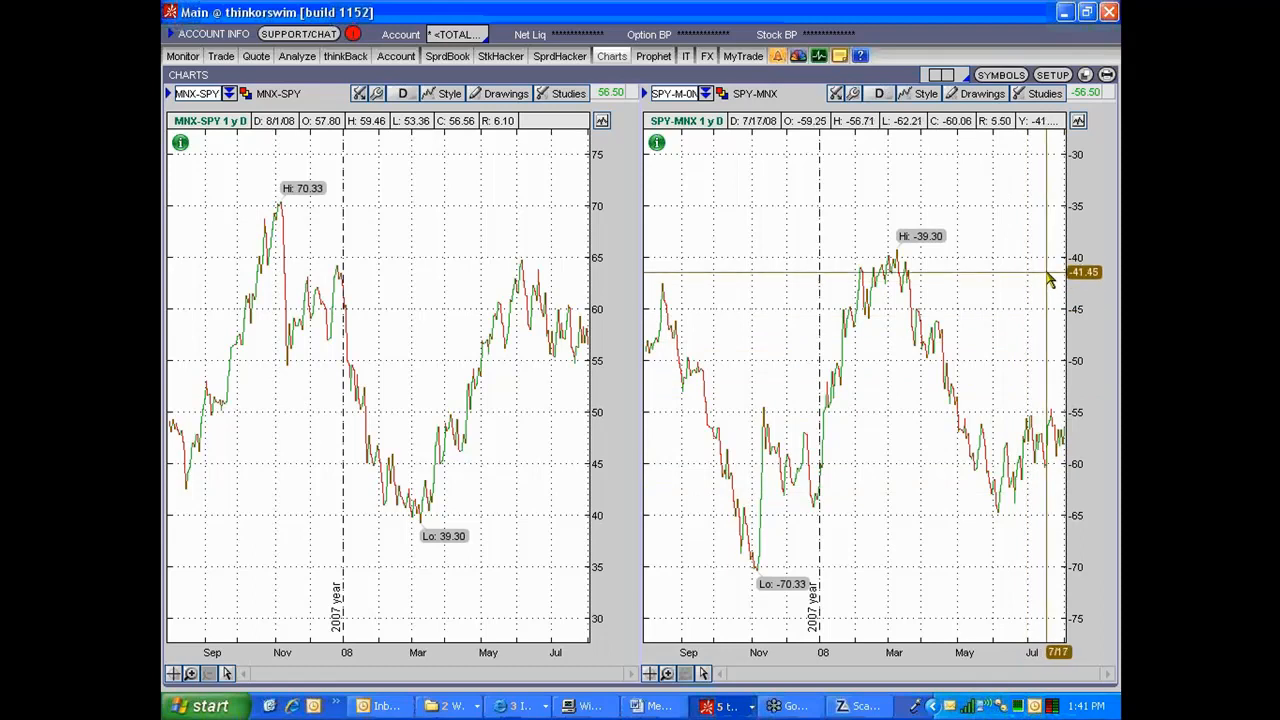
pyautogui.moveTo(1061, 267)
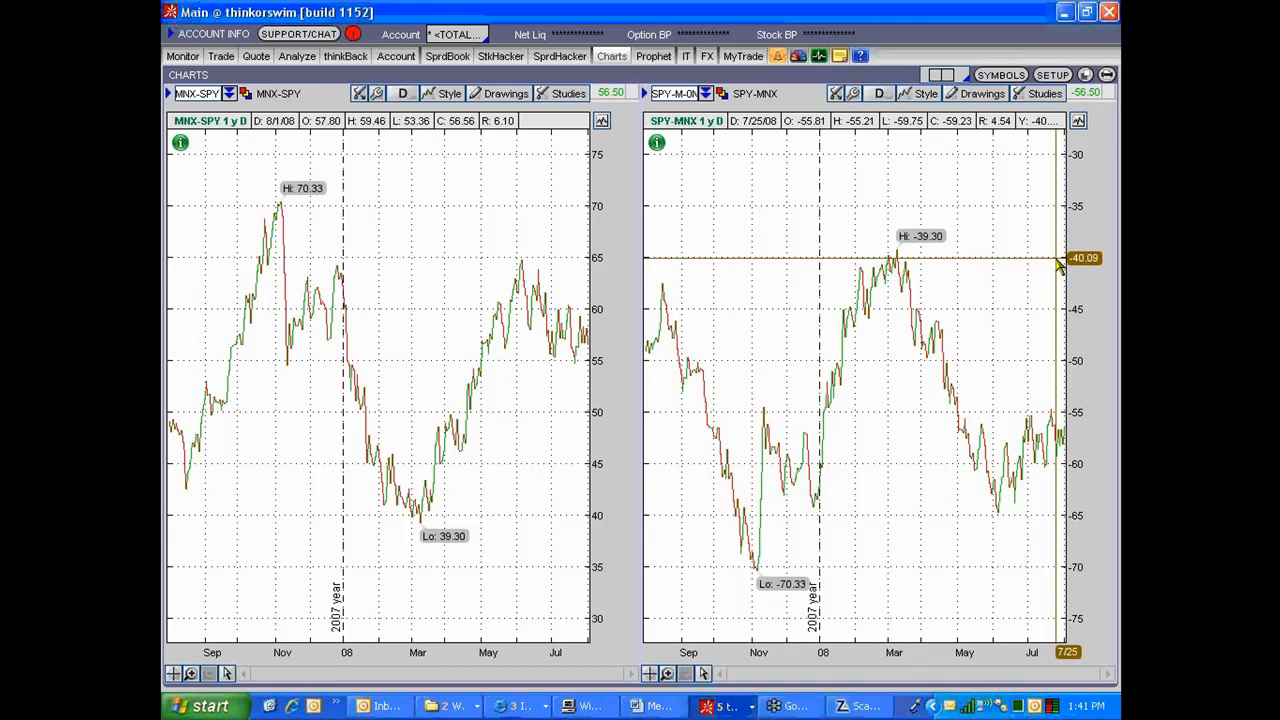
pyautogui.moveTo(630, 298)
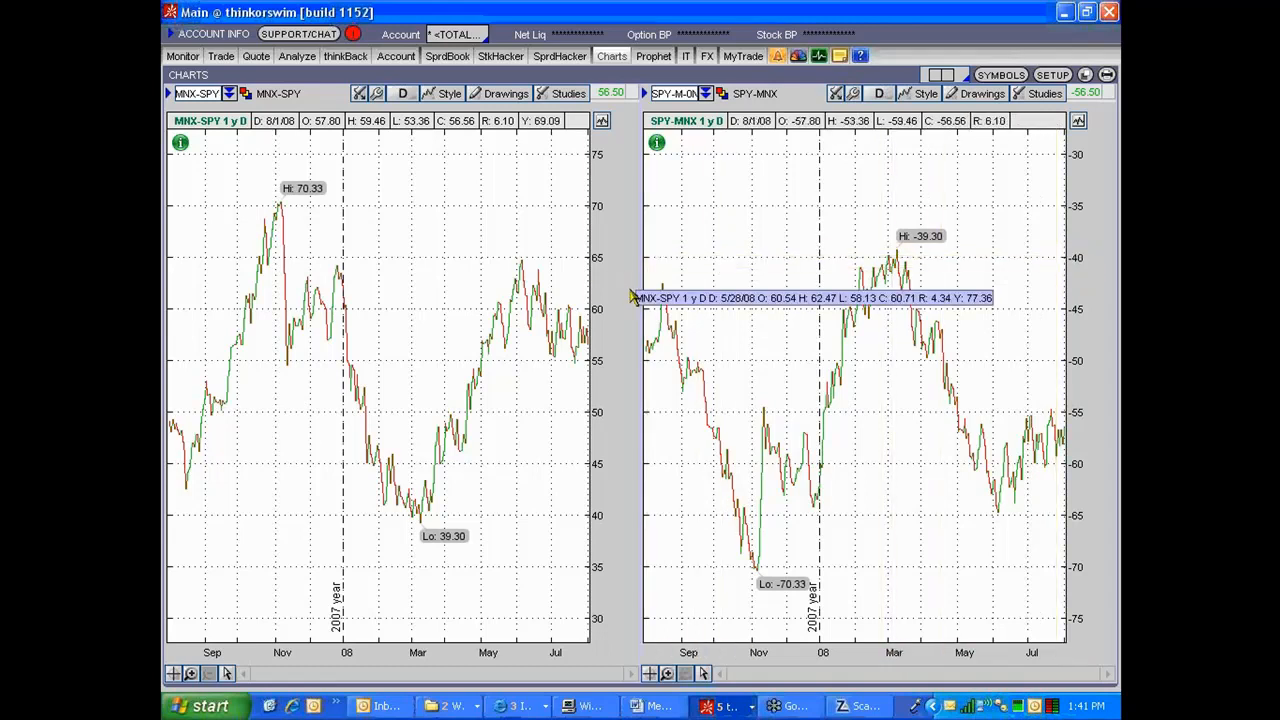
pyautogui.moveTo(1040, 365)
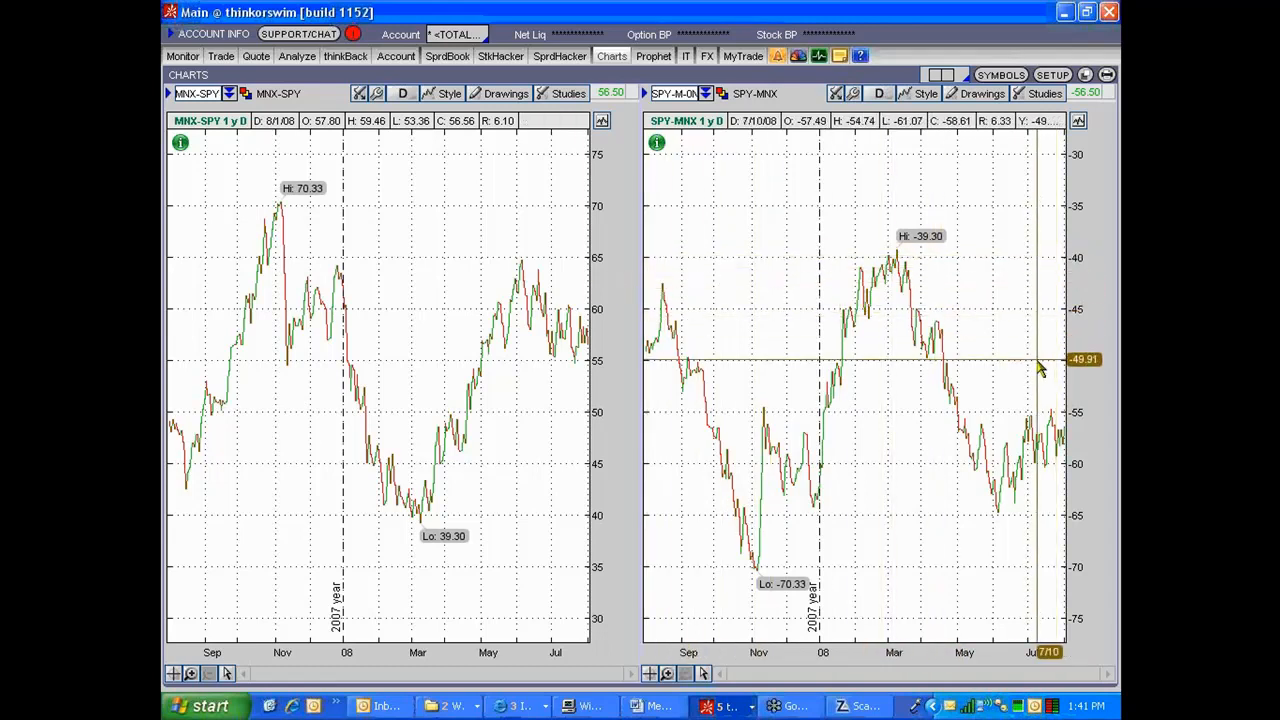
pyautogui.moveTo(1052, 318)
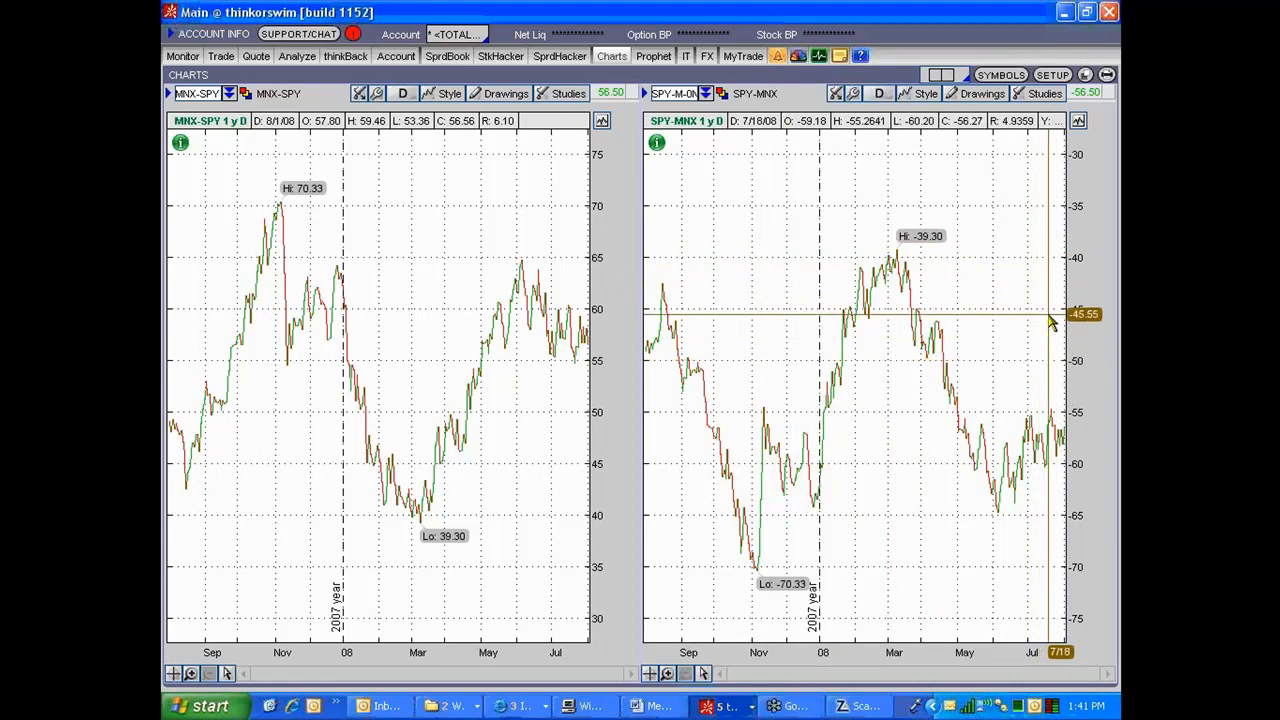
pyautogui.moveTo(524, 332)
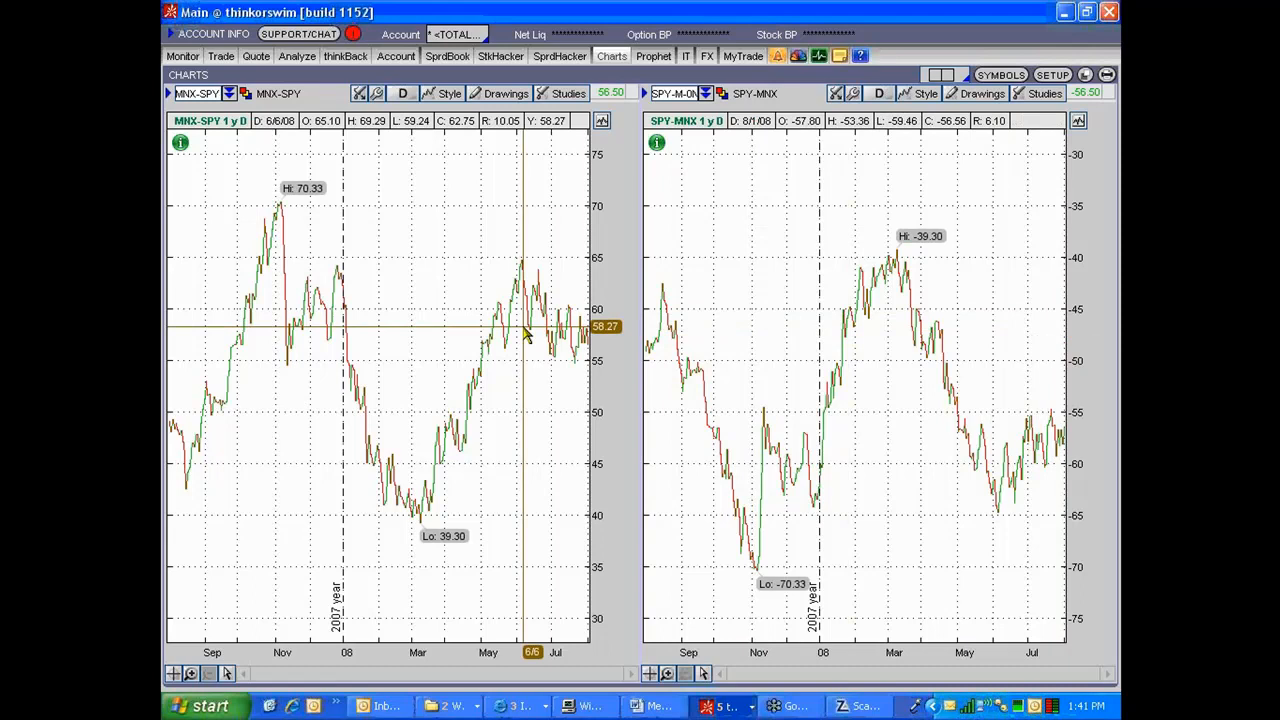
pyautogui.moveTo(560, 351)
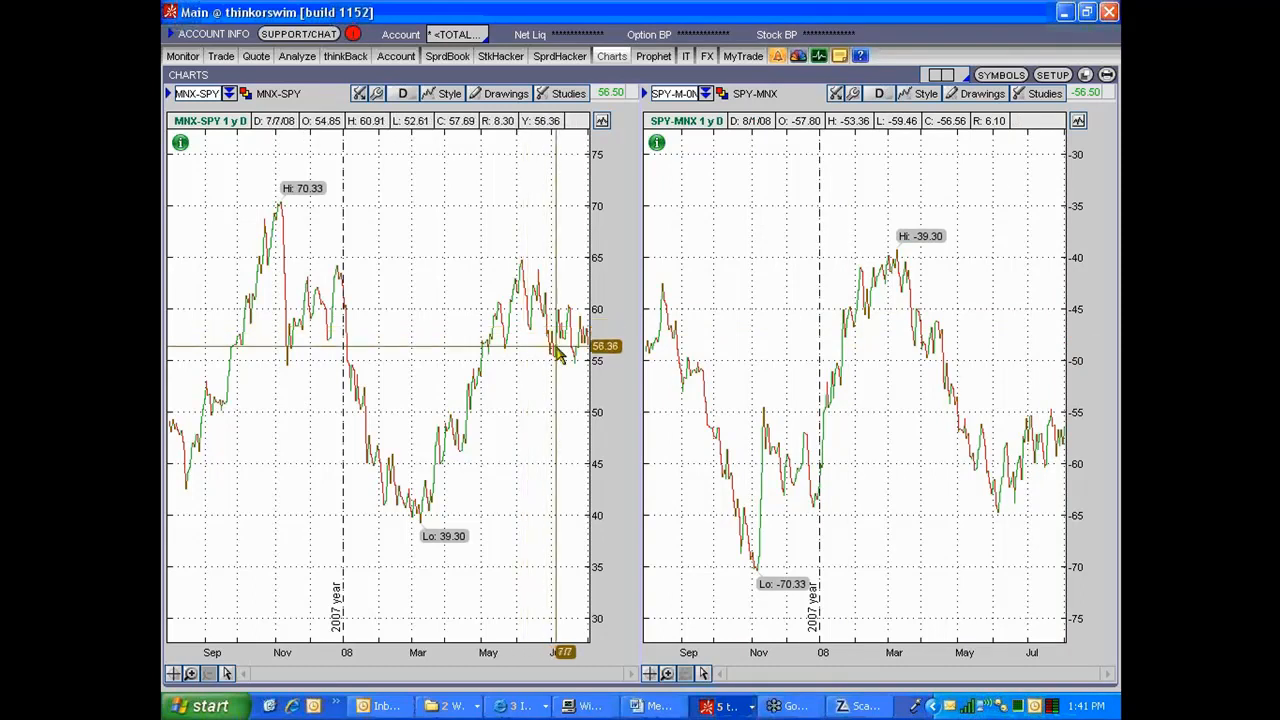
pyautogui.moveTo(563, 521)
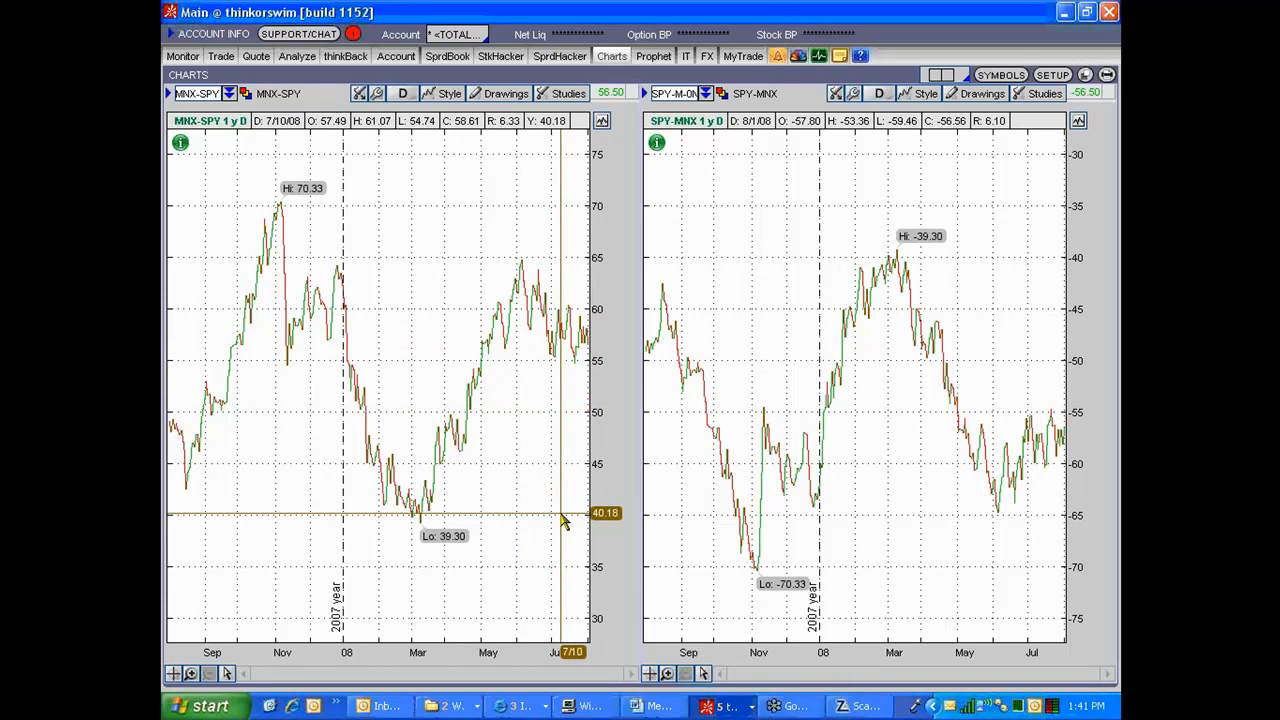
pyautogui.moveTo(700, 255)
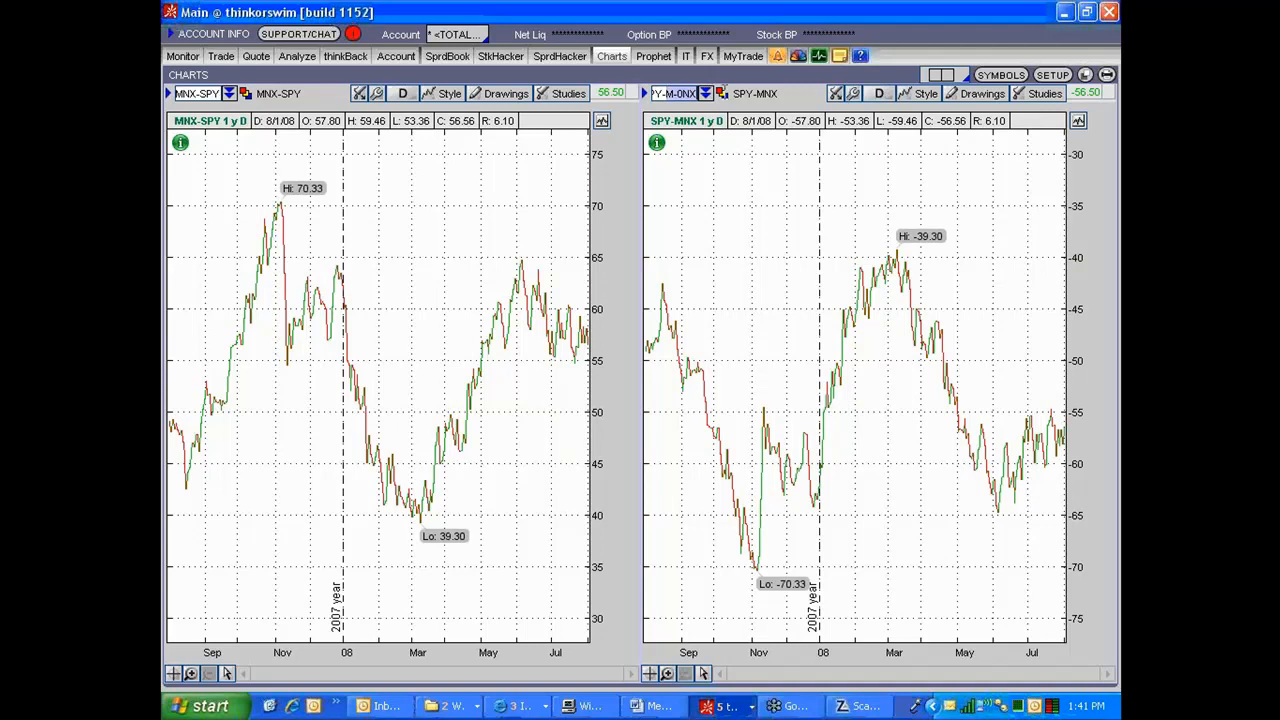
pyautogui.moveTo(922, 435)
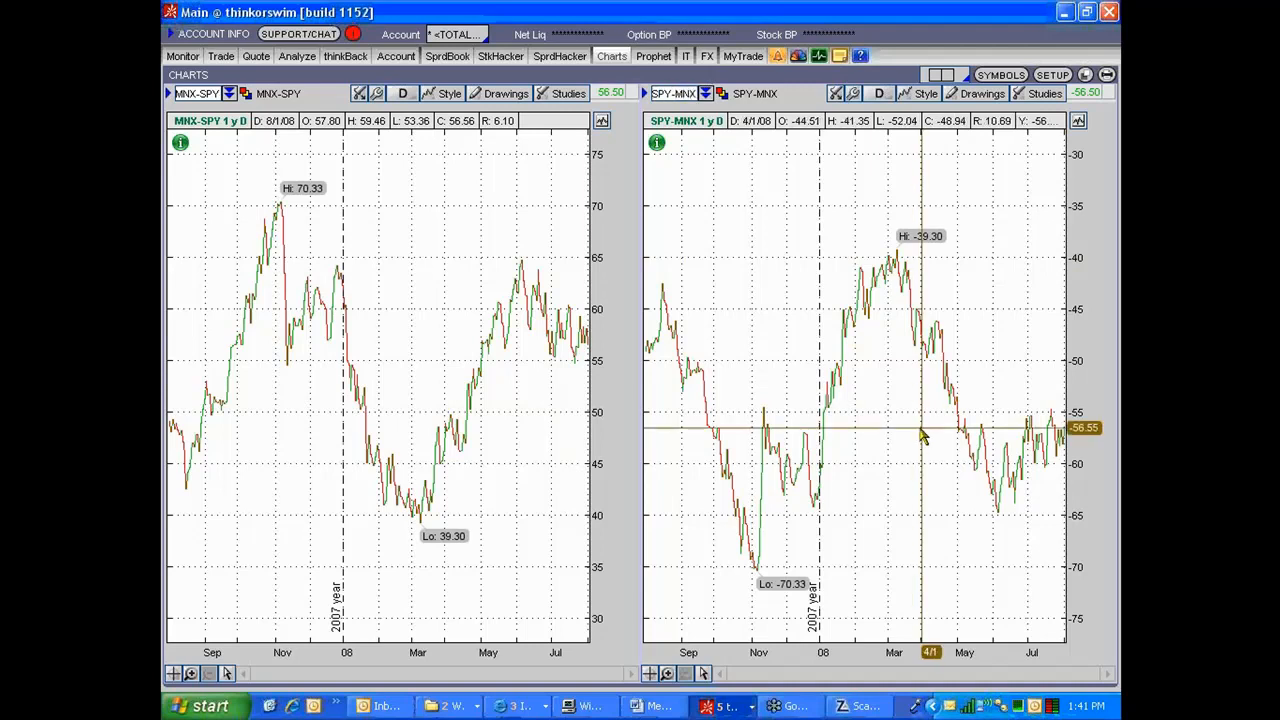
pyautogui.moveTo(985, 427)
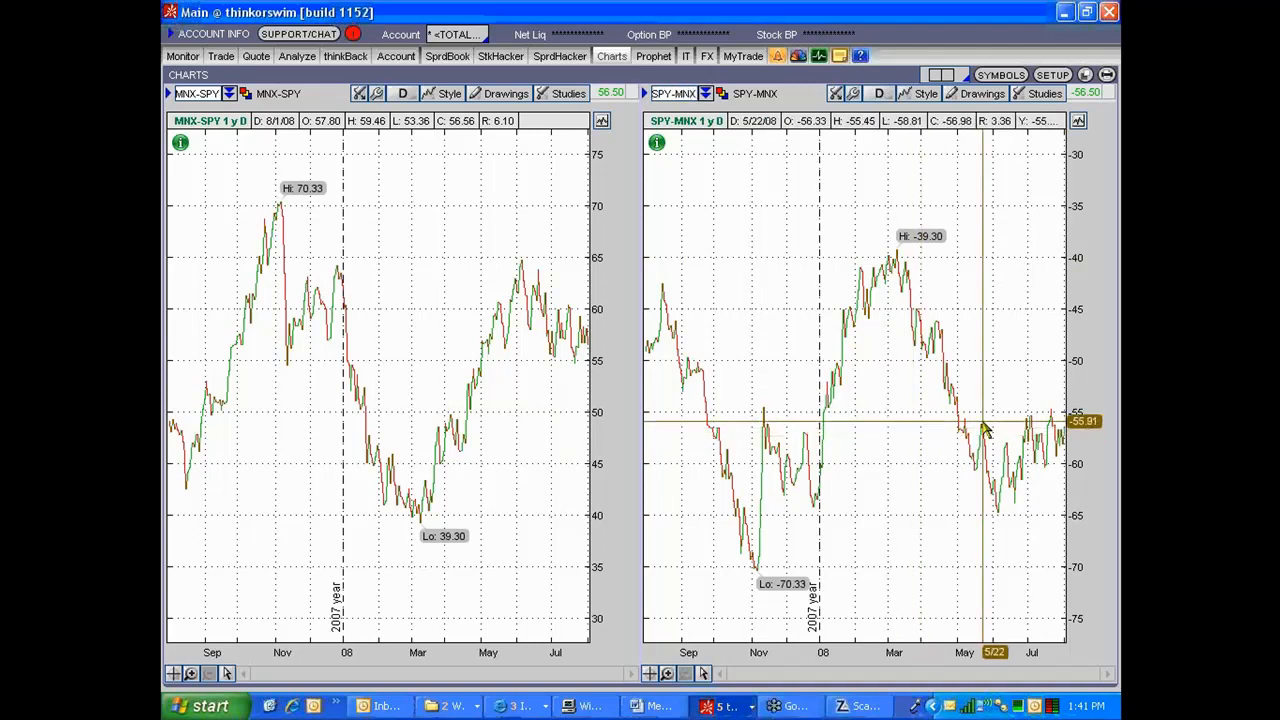
pyautogui.moveTo(970, 442)
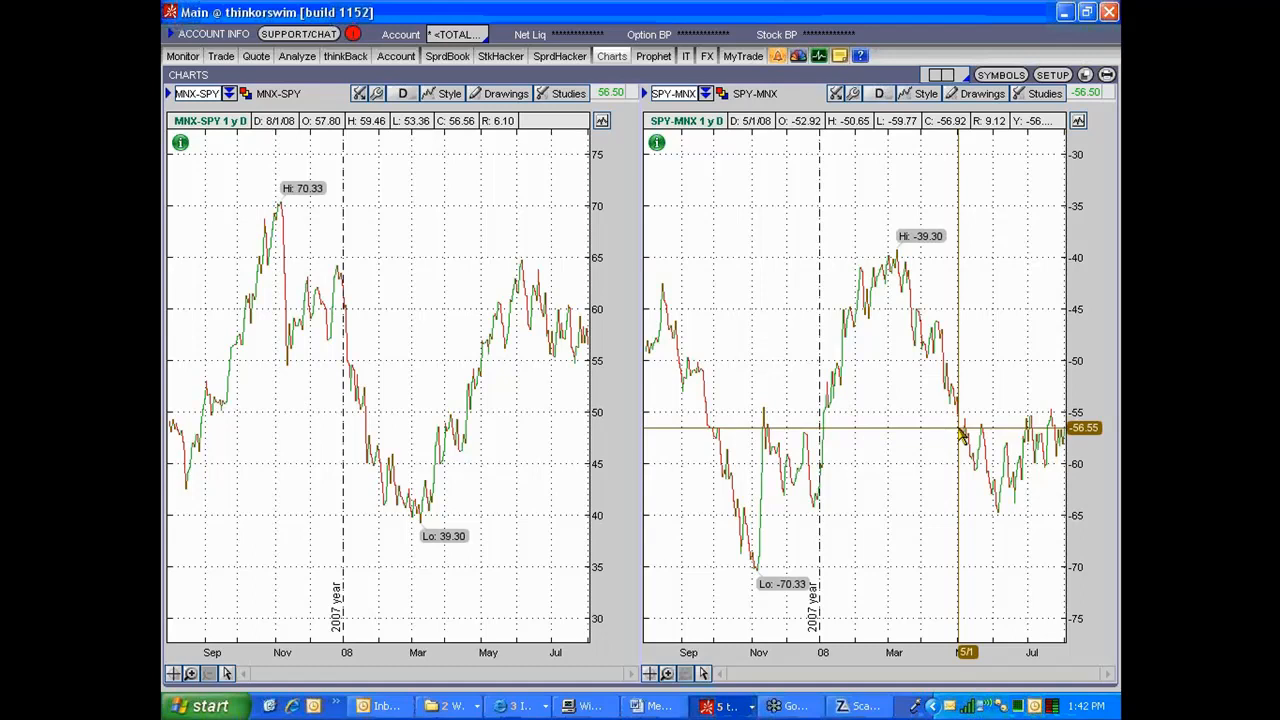
pyautogui.moveTo(957, 435)
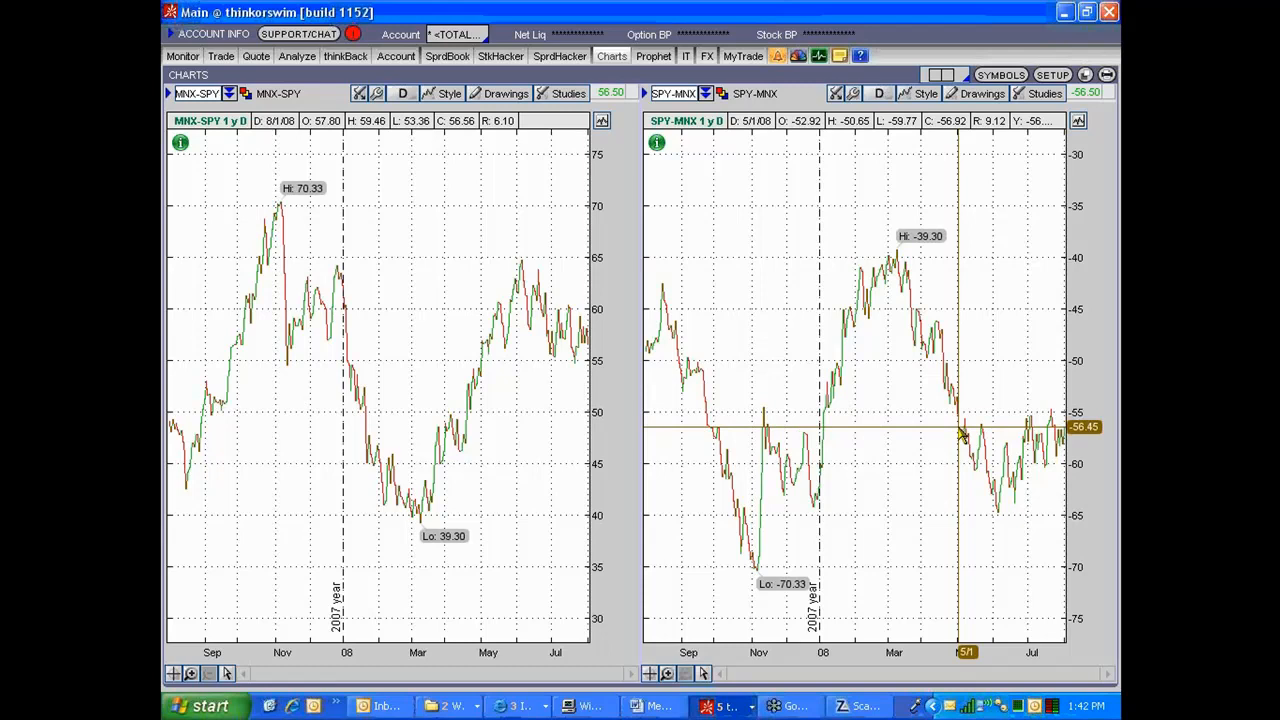